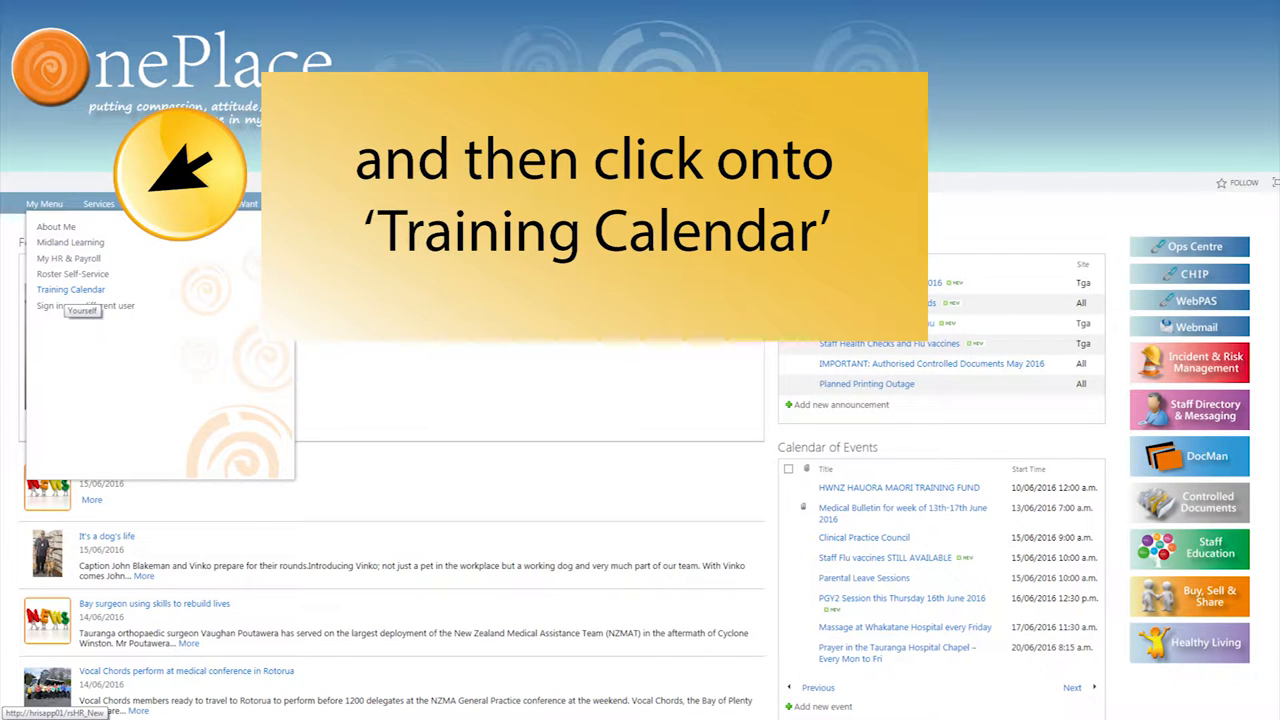
# Launch the yourself portal from My Menu via the Training Calendar link
pyautogui.click(70, 288)
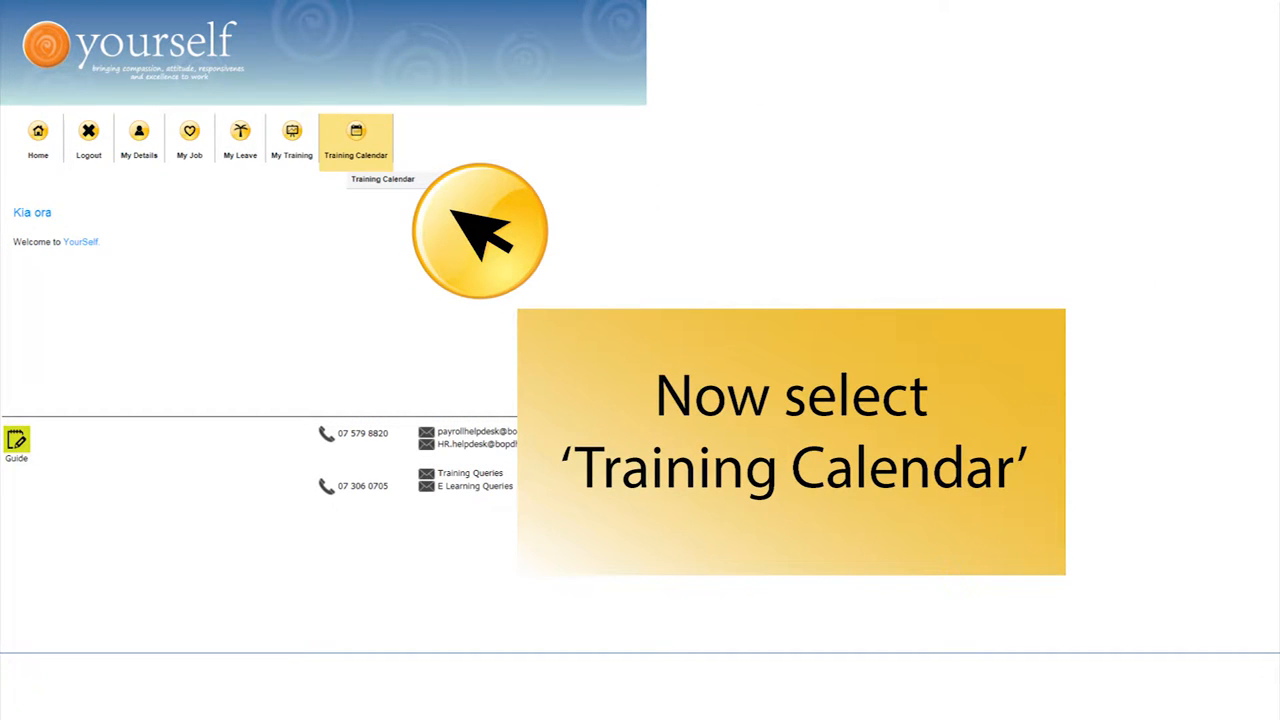
# View the June 2016 training calendar, then open My Training > Training History for the last 3 years
pyautogui.click(356, 136)
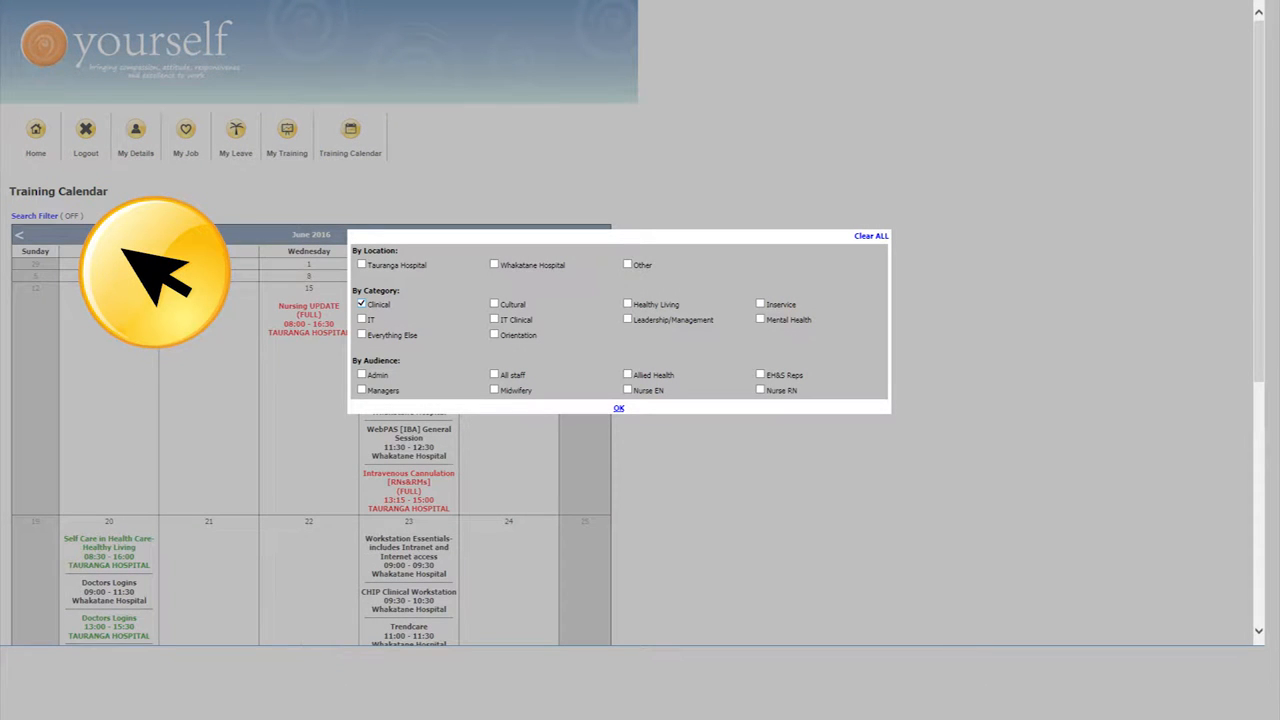
pyautogui.click(618, 408)
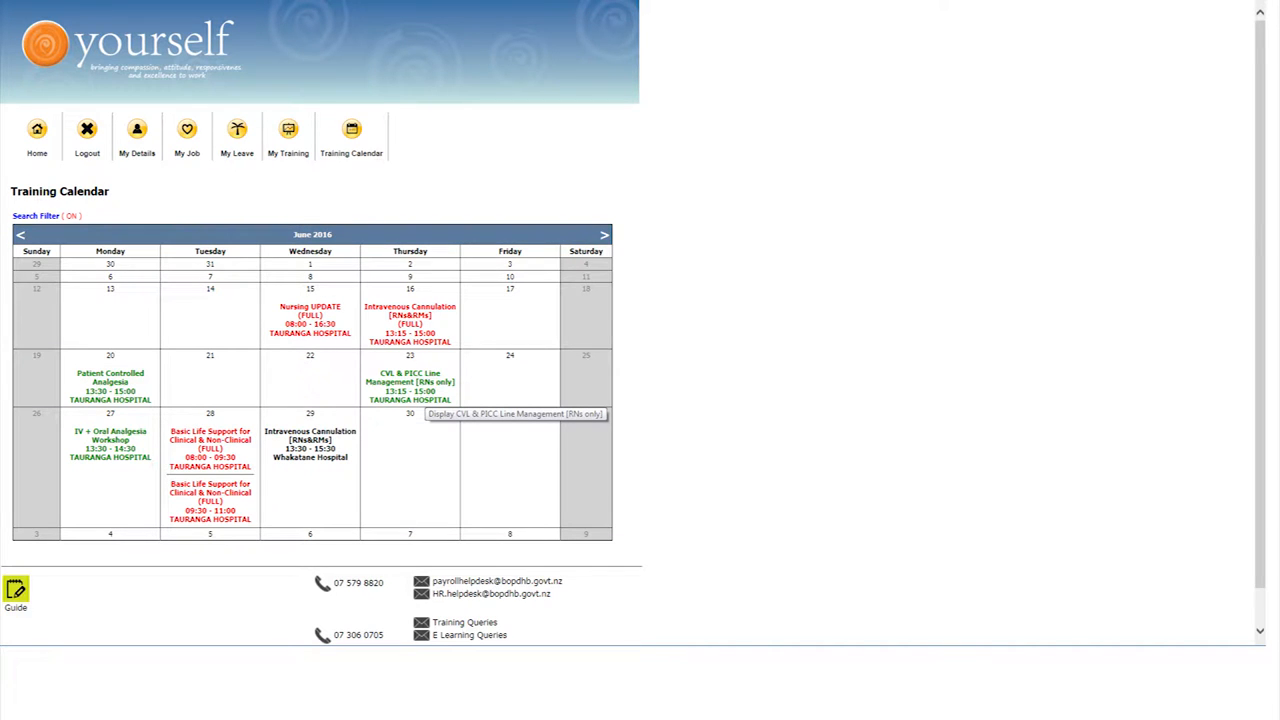
pyautogui.click(408, 386)
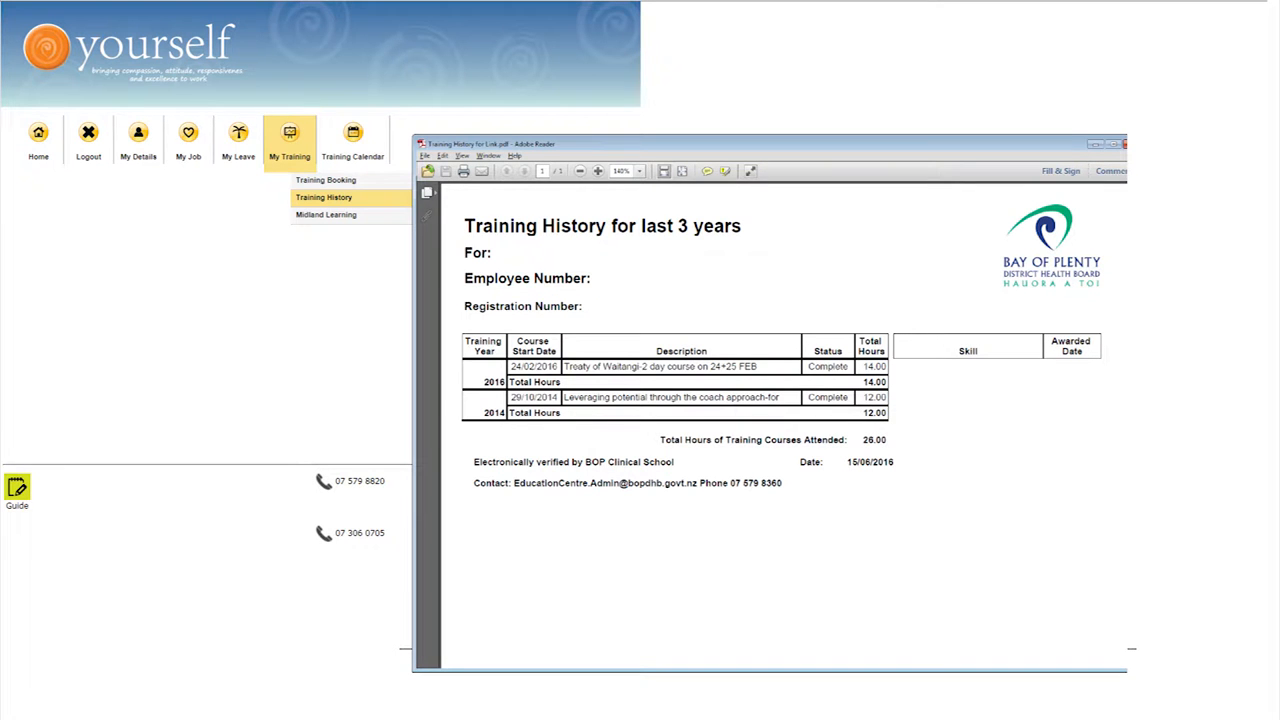
# Close the Training History report and return to OnePlace's Library page
pyautogui.click(88, 140)
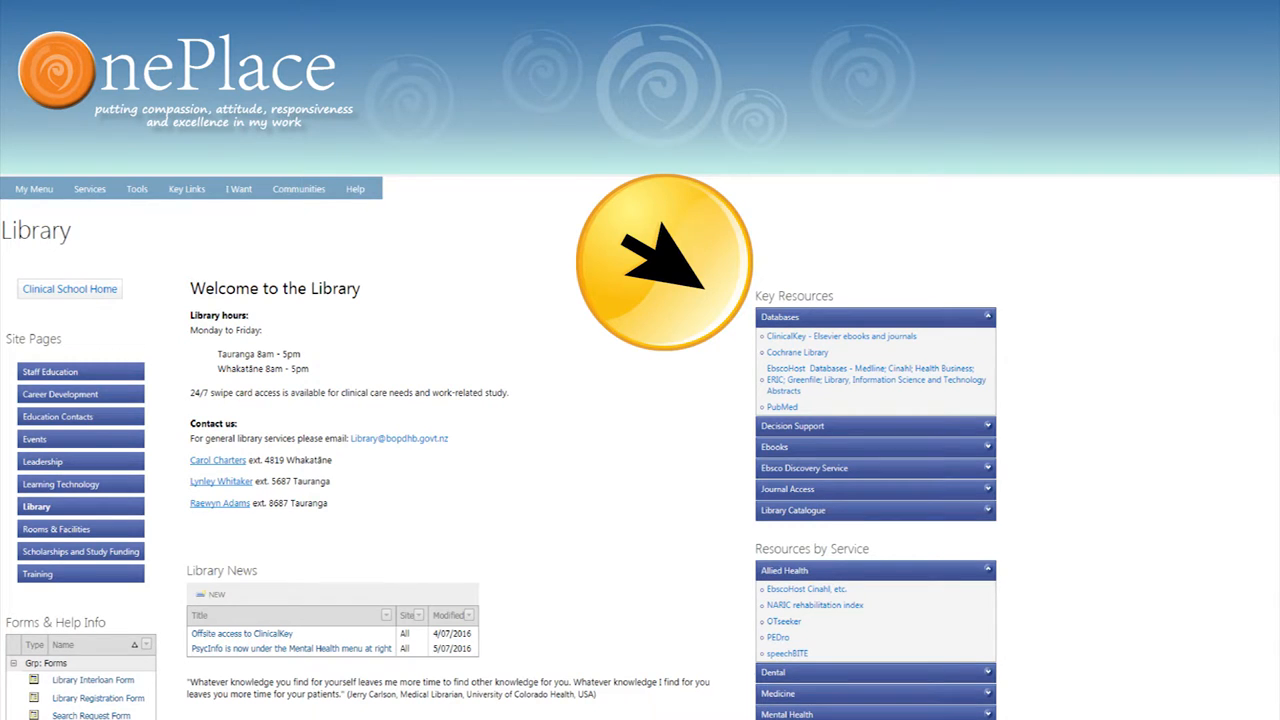
pyautogui.click(796, 352)
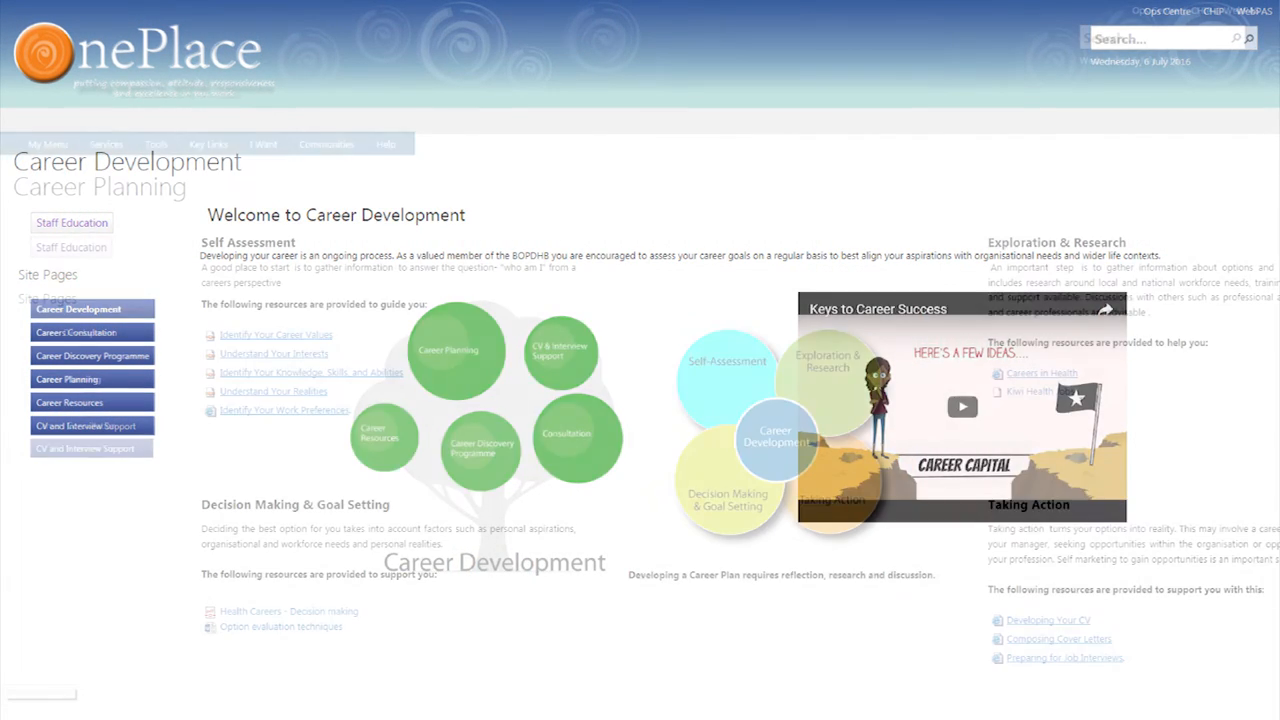
# Go to the Career Planning page from the Site Pages sidebar
pyautogui.click(68, 378)
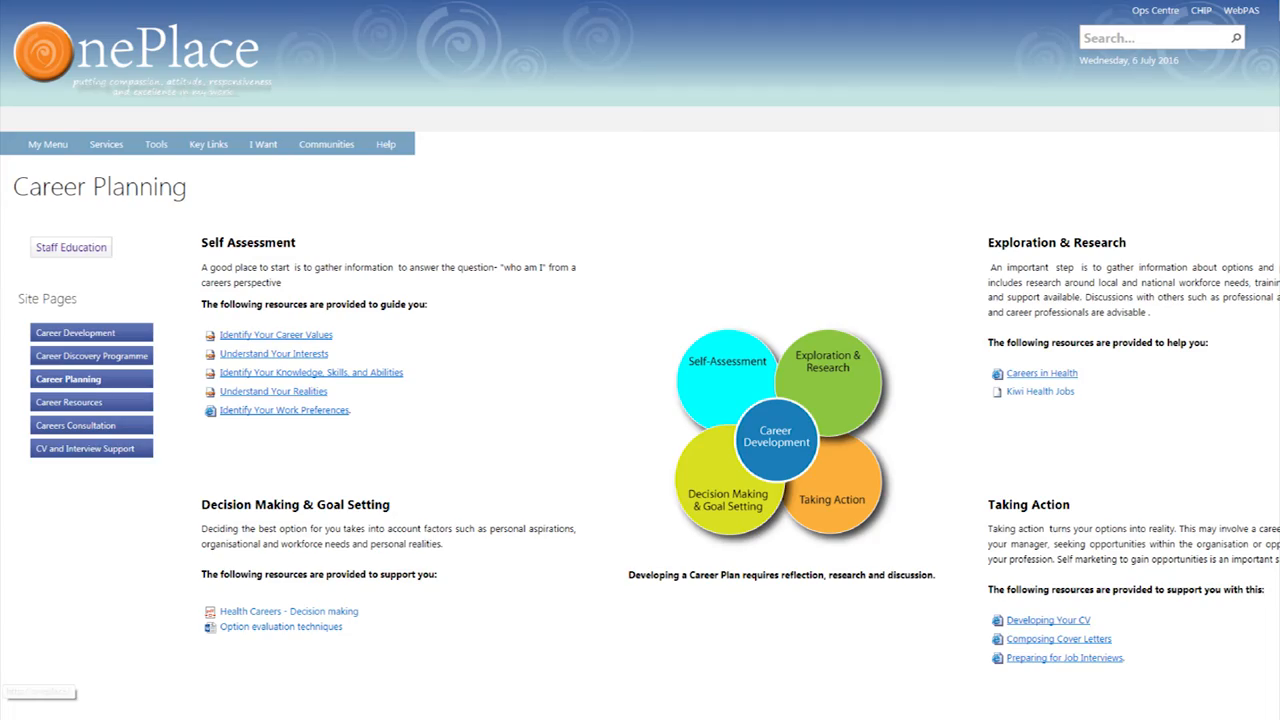